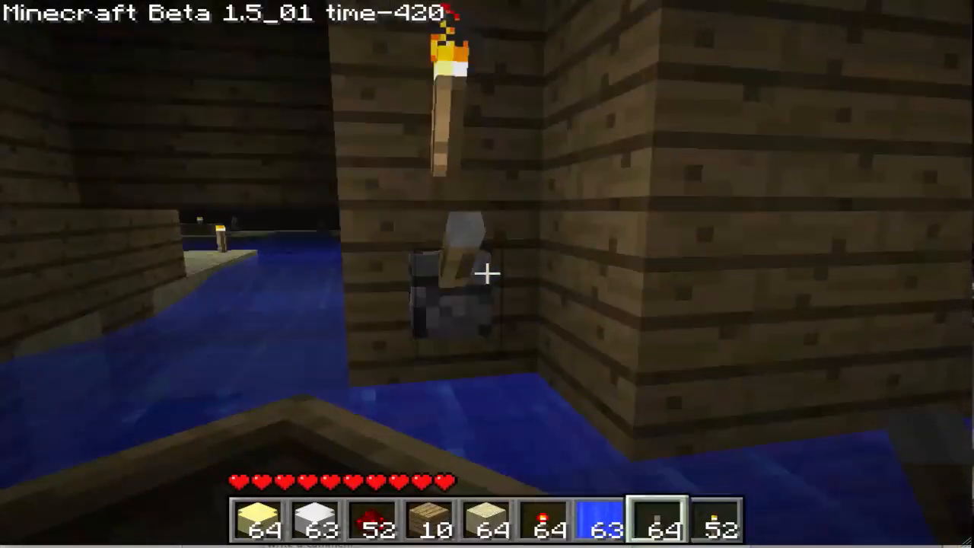
mouse_move(487, 274)
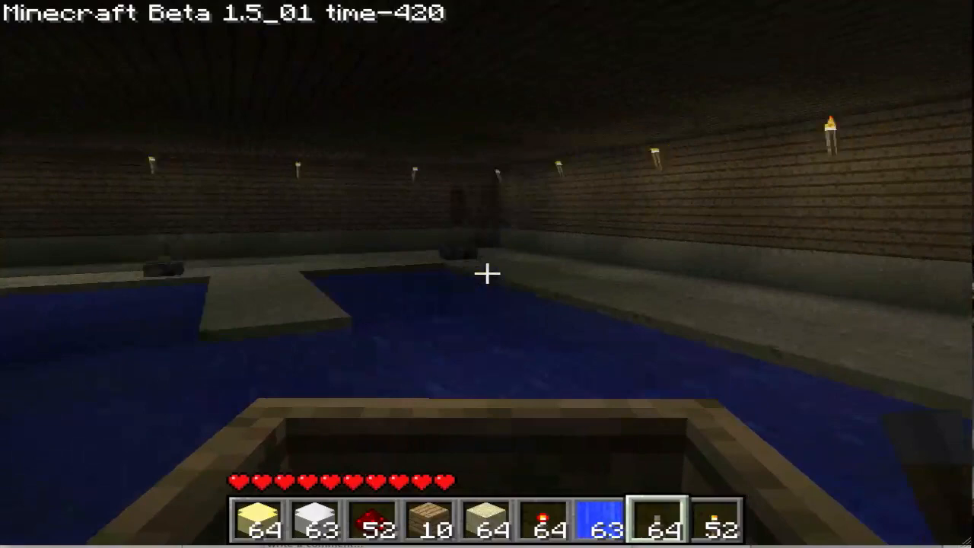
mouse_move(487, 274)
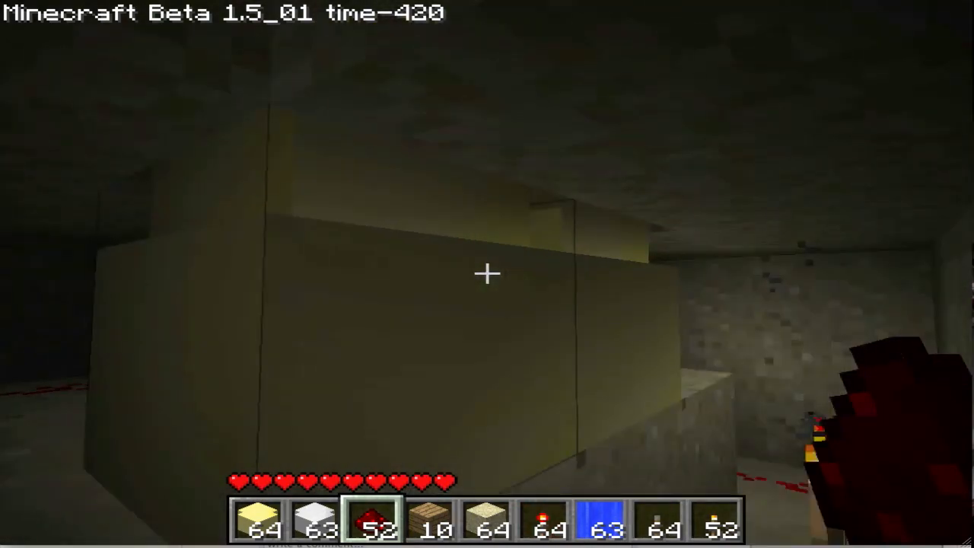
mouse_move(487, 274)
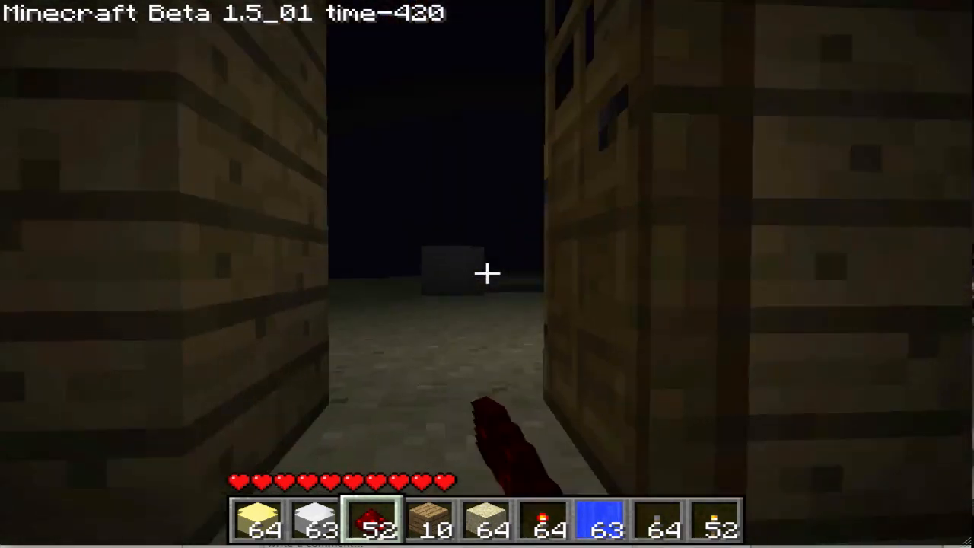
mouse_move(487, 274)
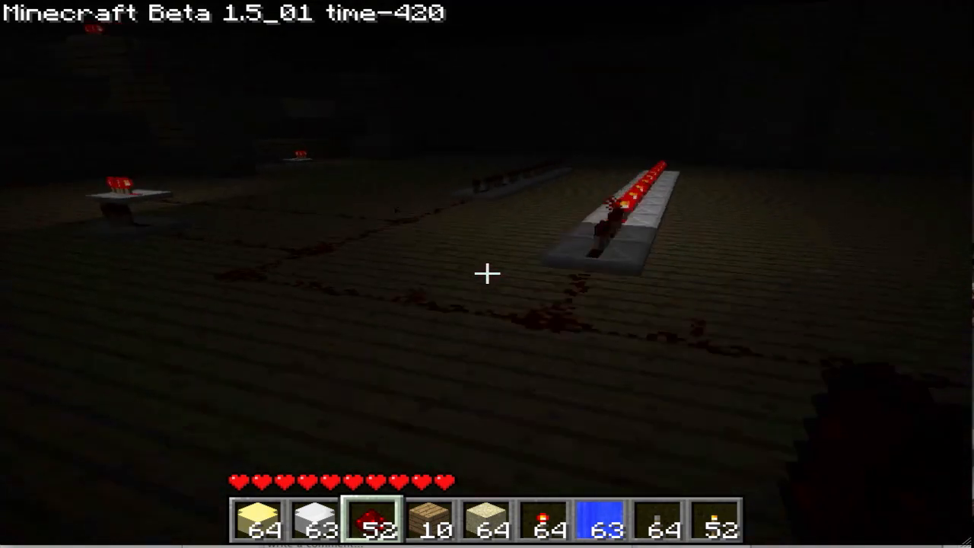
- Take off and fly above the redstone wires and torch rows in the dark room
key("space")
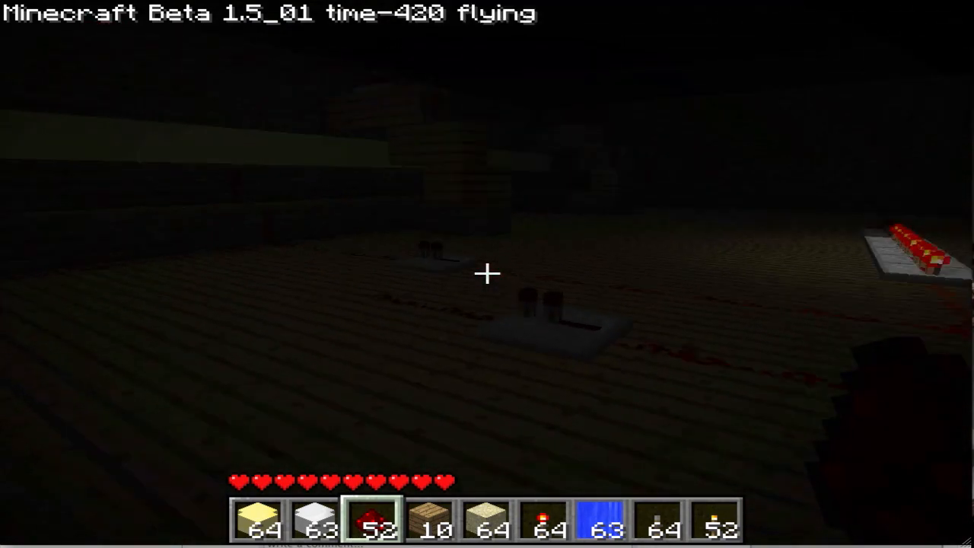